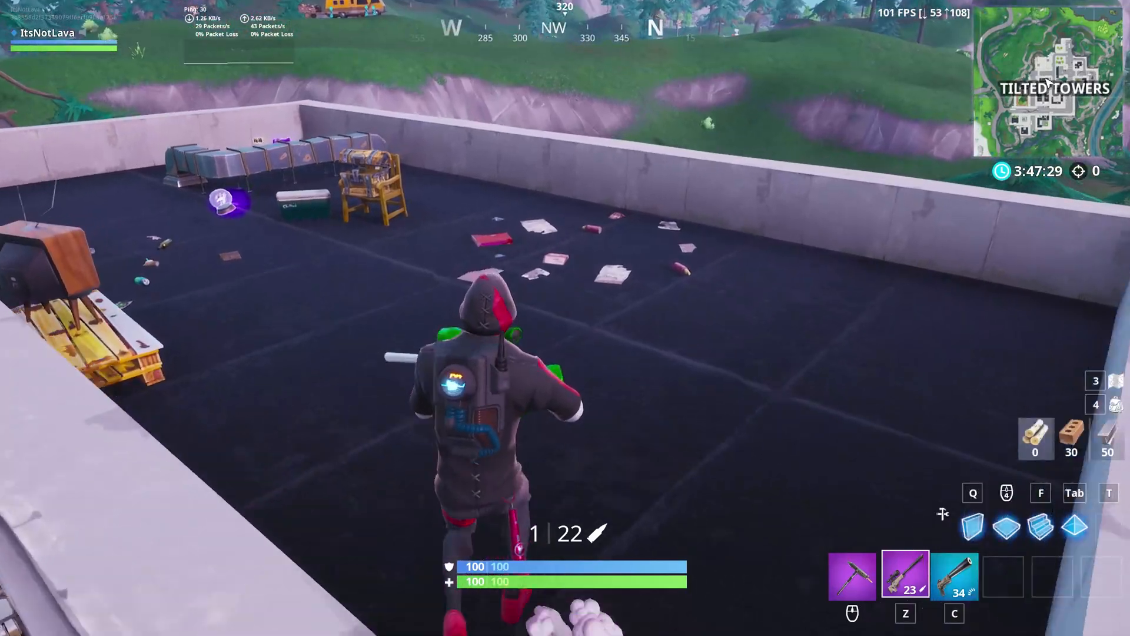
- Leave the Fortnite match so the lobby appears with OBS available on top
key("Escape")
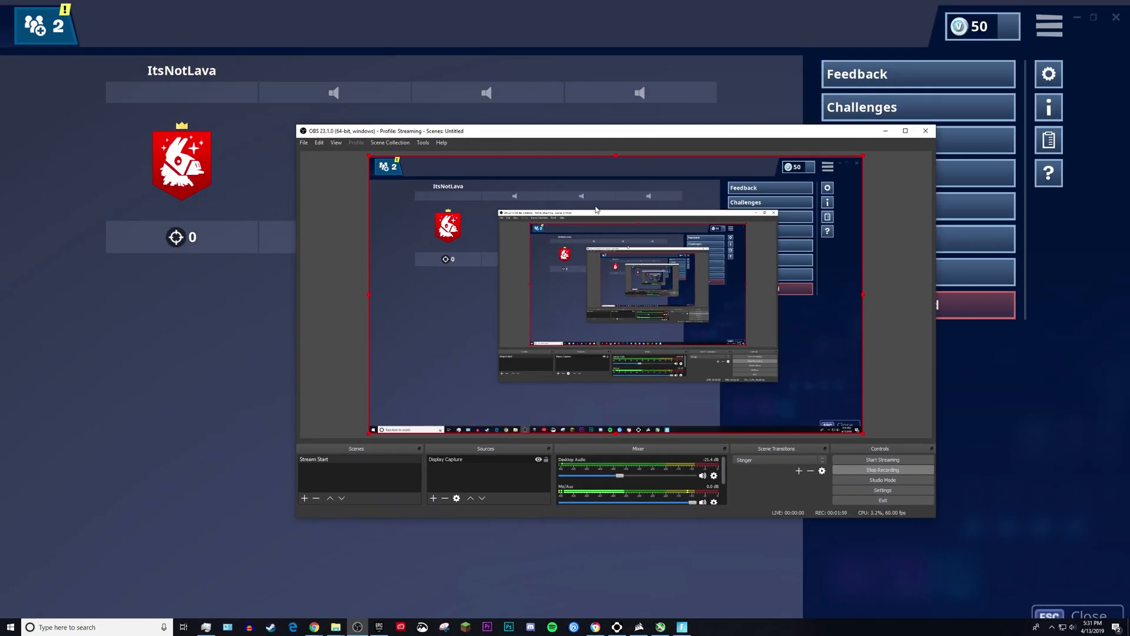
right_click(591, 296)
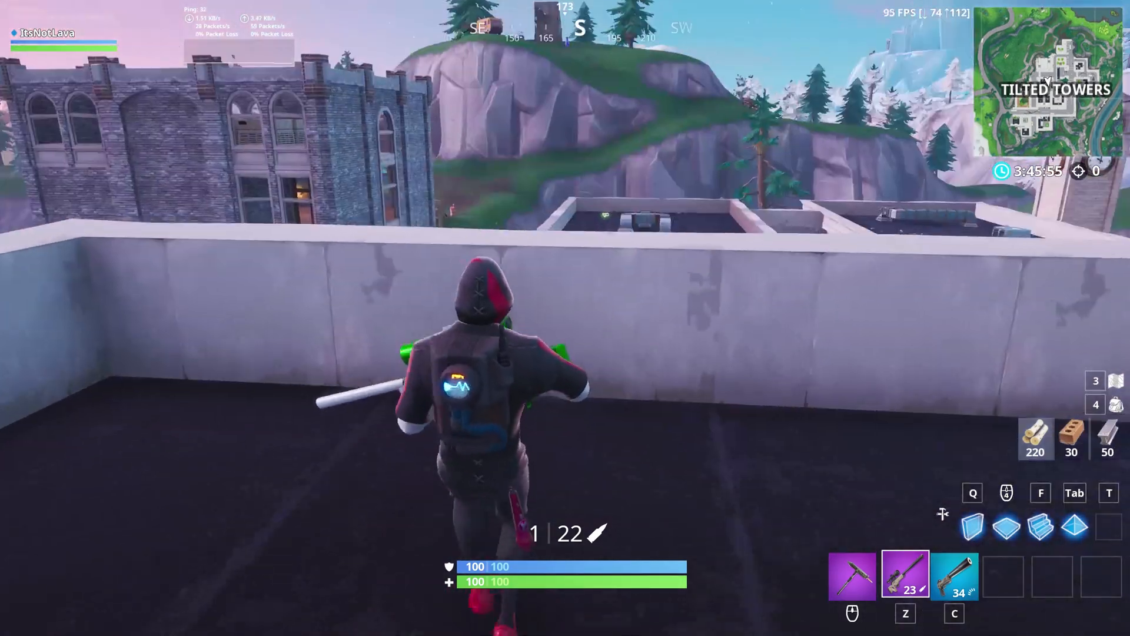
- Review Fortnite's video settings and return to the lobby with OBS showing
key("Escape")
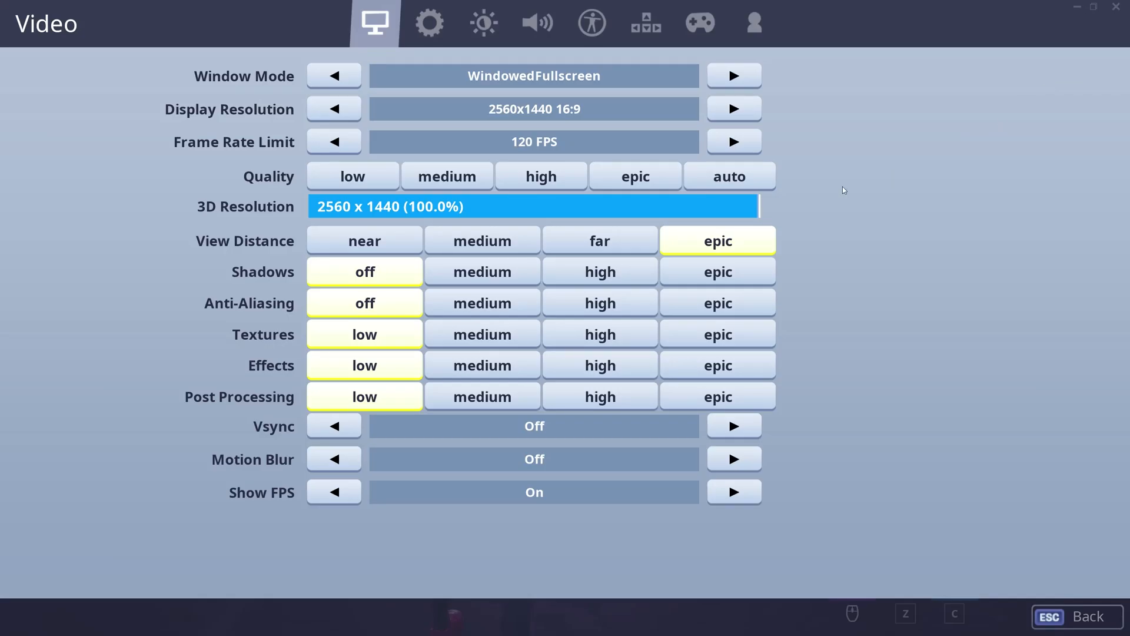
left_click(635, 175)
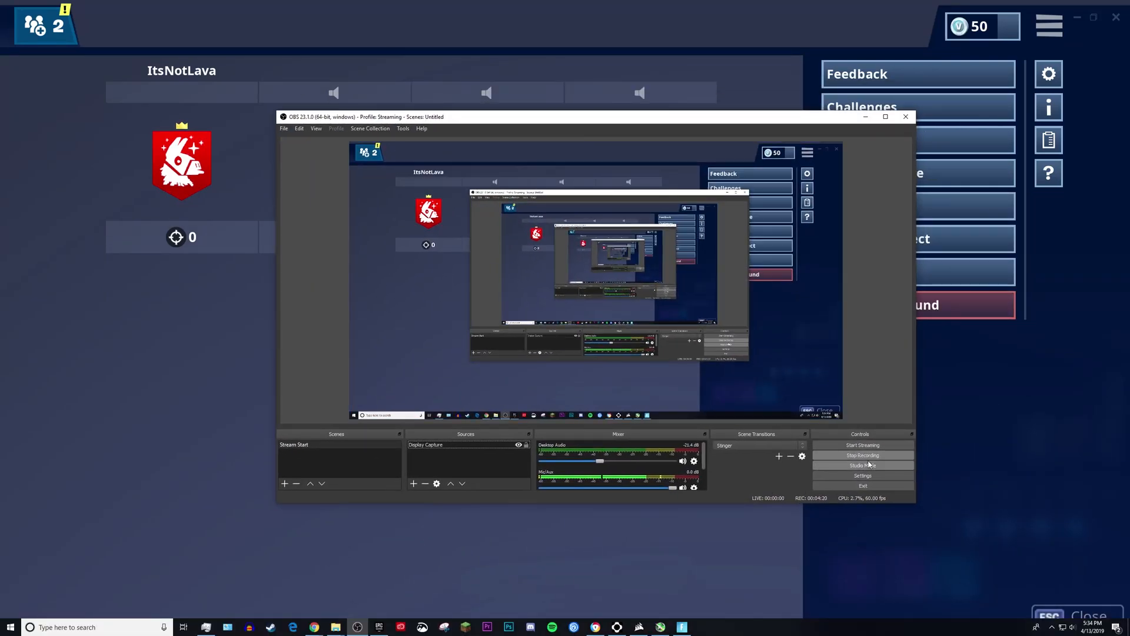
- Show OBS Output > Recording settings with mp4 format and NVIDIA NVENC H.264 (new) encoder
left_click(861, 475)
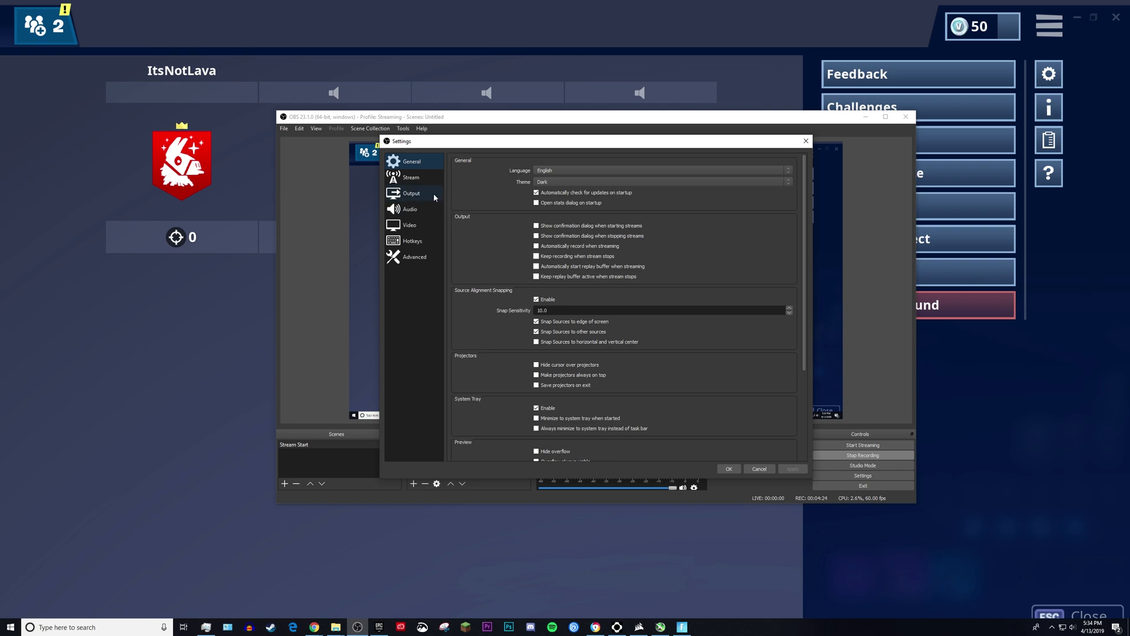
left_click(411, 193)
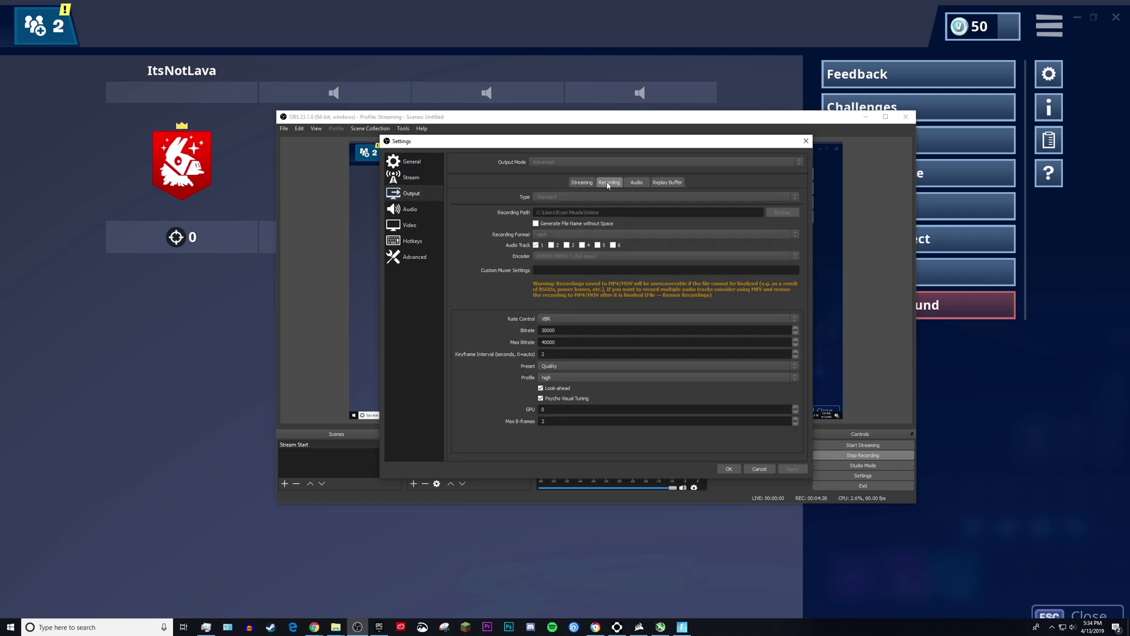
left_click(609, 182)
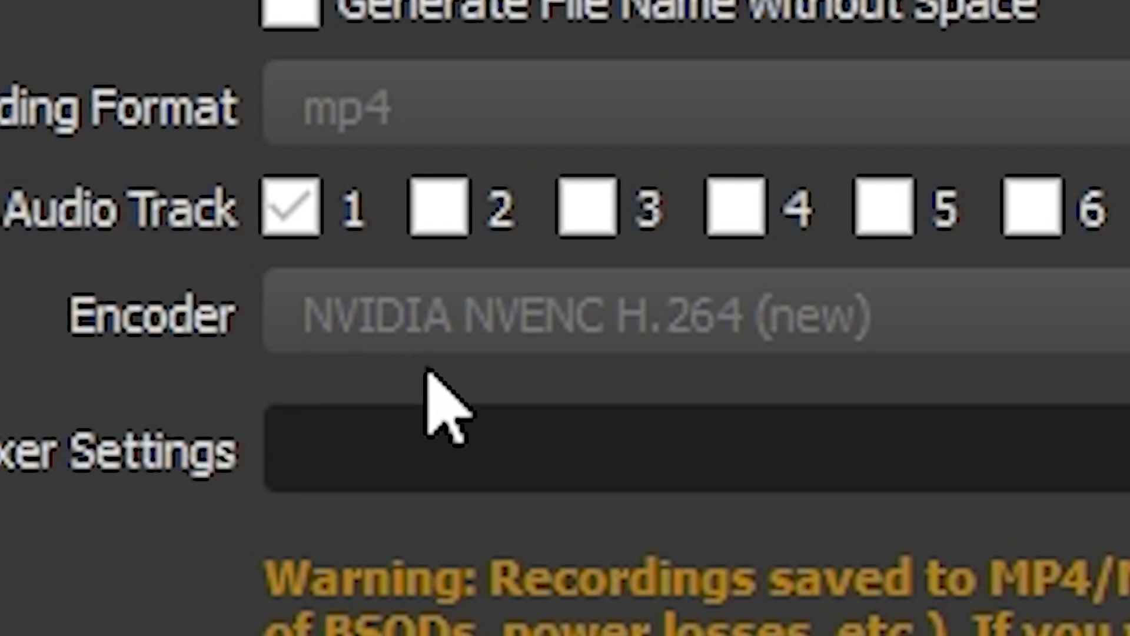
mouse_move(624, 403)
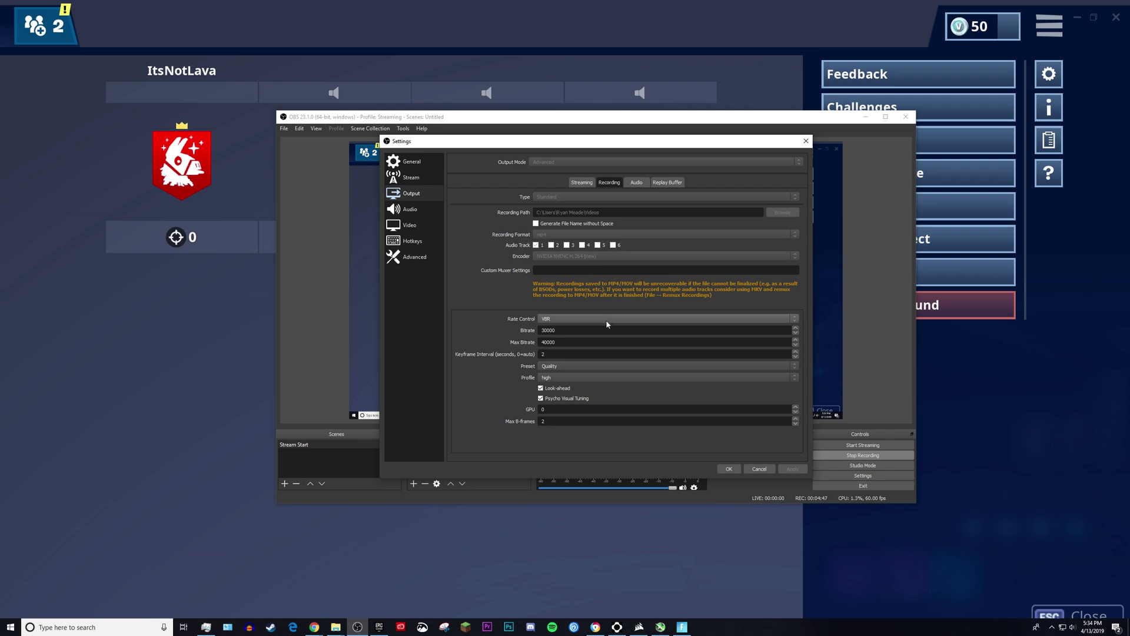
mouse_move(570, 259)
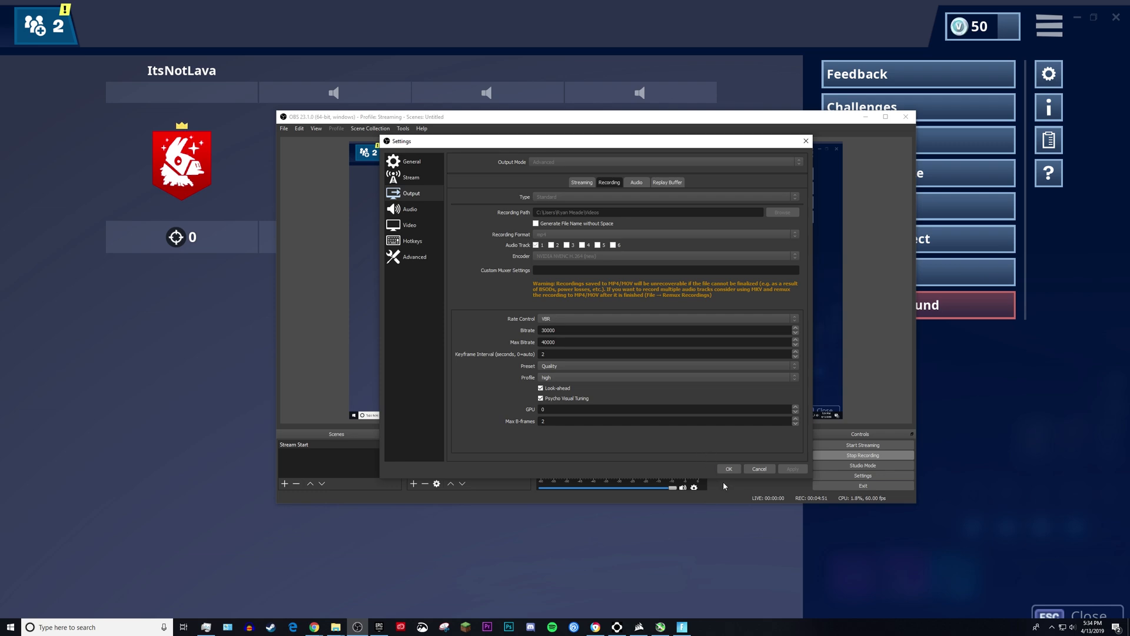
mouse_move(722, 487)
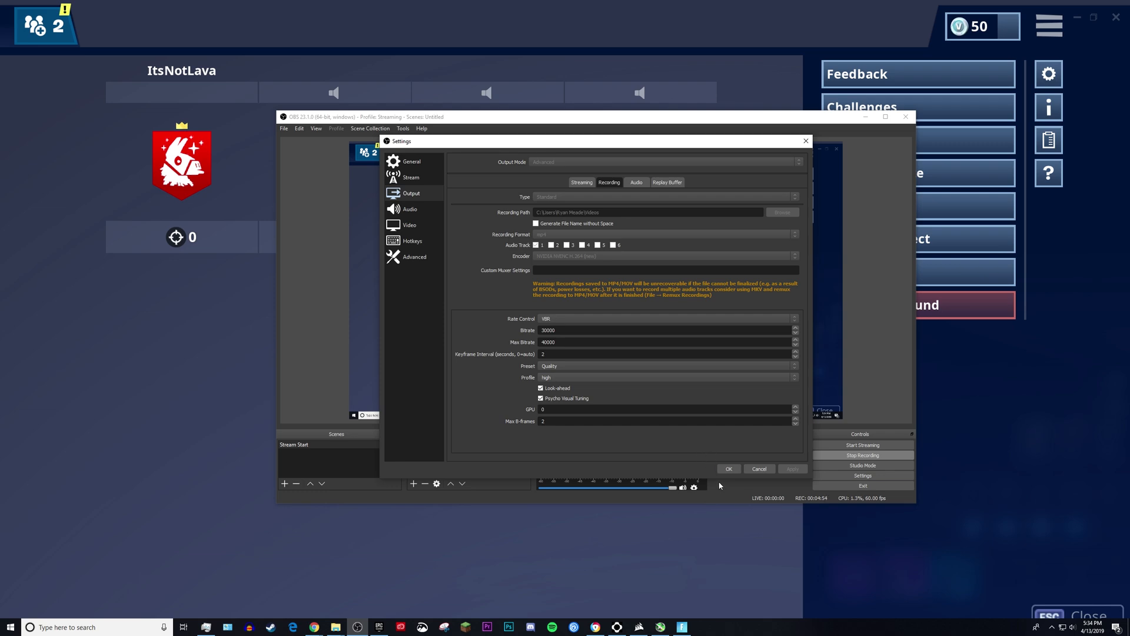